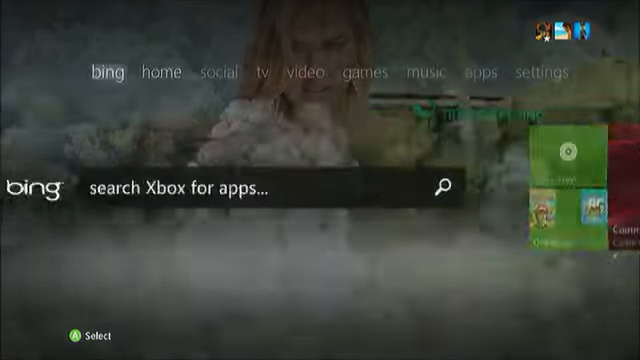
Step: Enter the Game Marketplace from the games area, landing on its games section
click(164, 72)
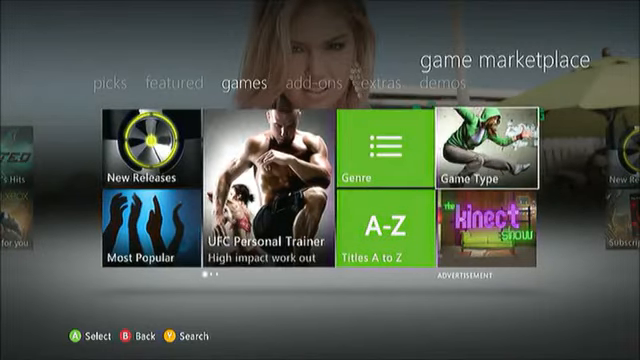
Step: Choose Indie Games from the Game Type list, showing 2,222 titles by release date
click(488, 156)
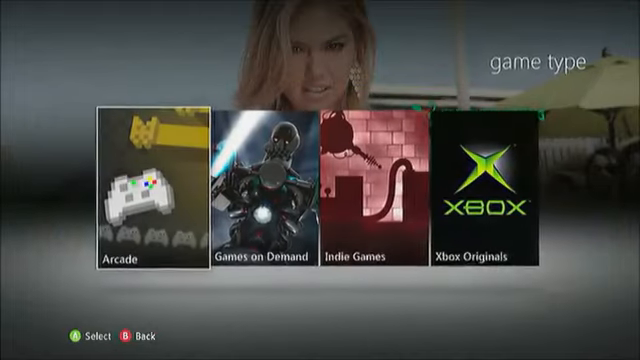
key(right)
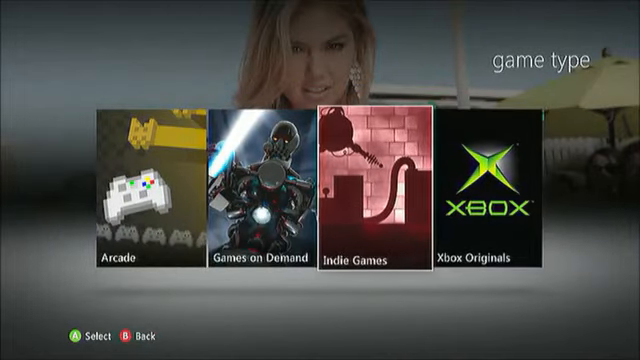
click(366, 188)
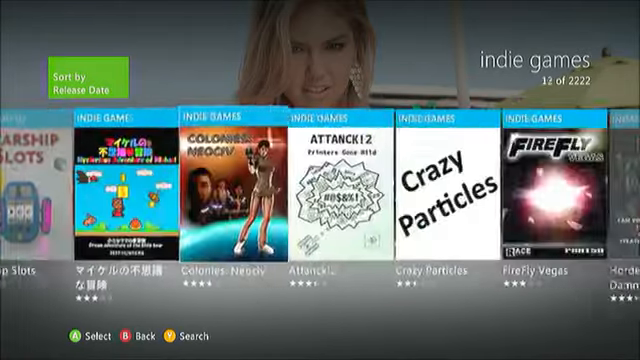
Step: Return to the start of the Indie Games list and bring up its Sort by choices
scroll(left, 3)
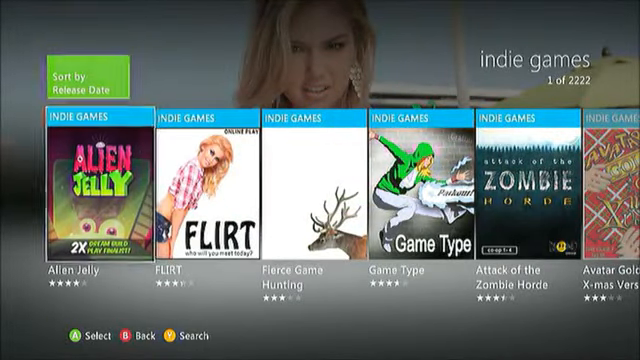
click(88, 72)
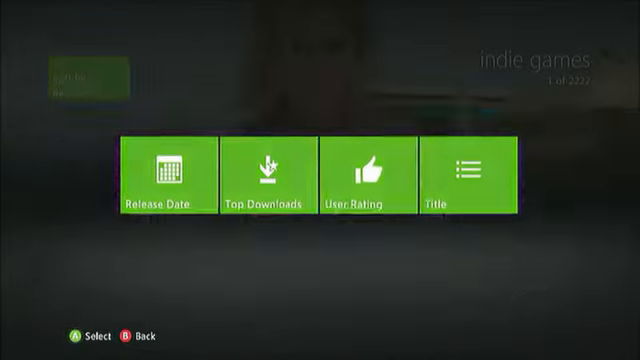
Step: Re-sort Indie Games by User Rating, leave the marketplace and land on the home screen
click(368, 172)
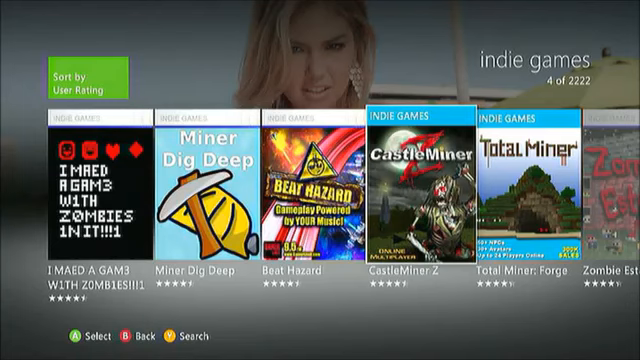
key(B)
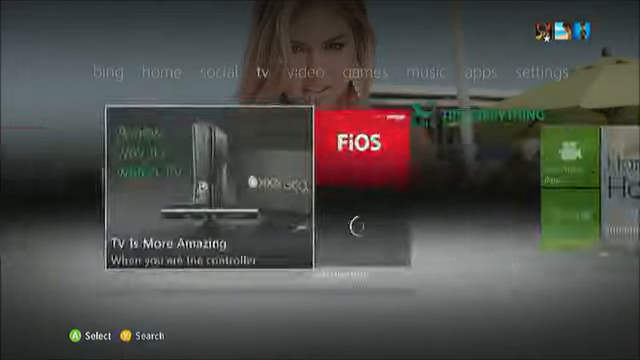
click(160, 72)
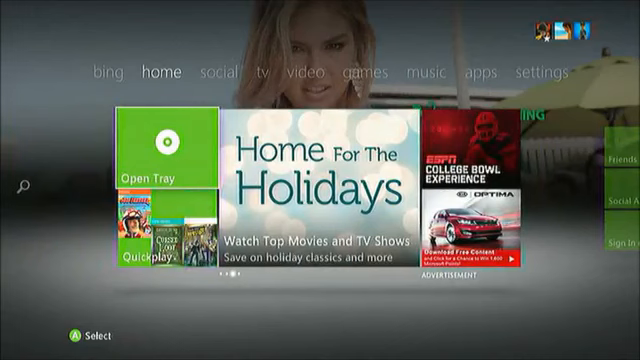